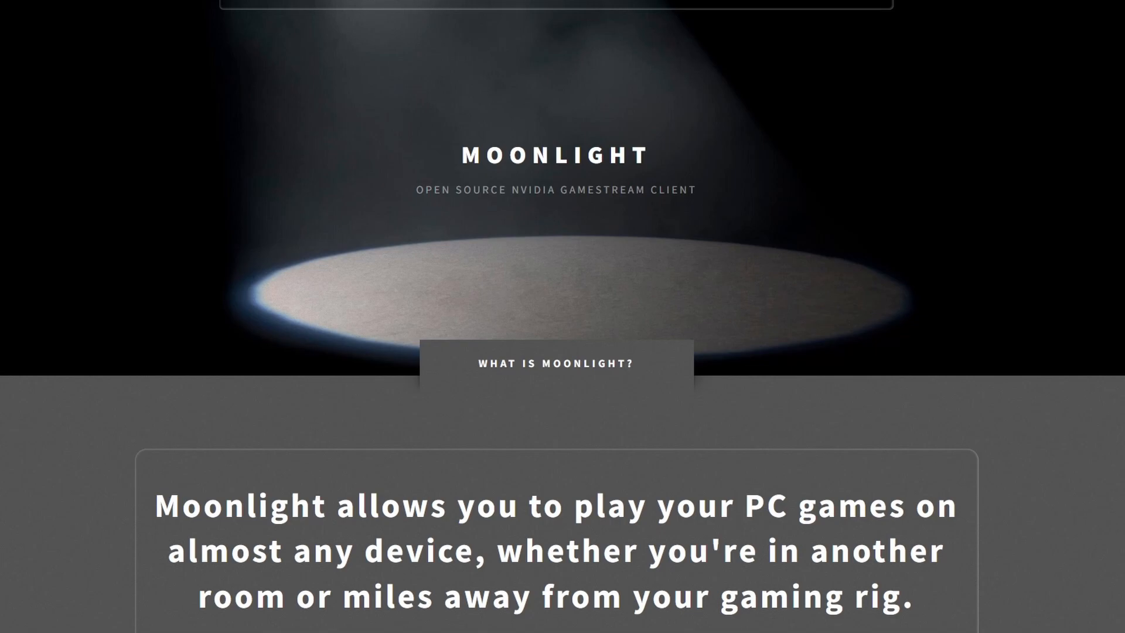
Review the GameStream feature under General, then show the SHIELD settings with GameStream on and no games added
scroll(down, 3)
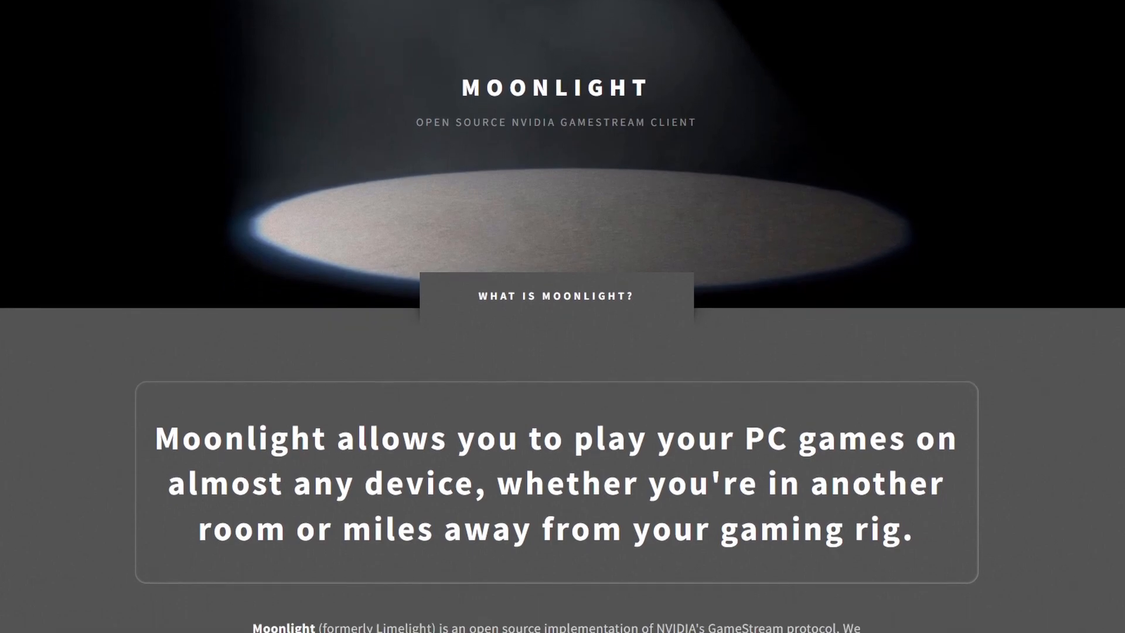
scroll(down, 3)
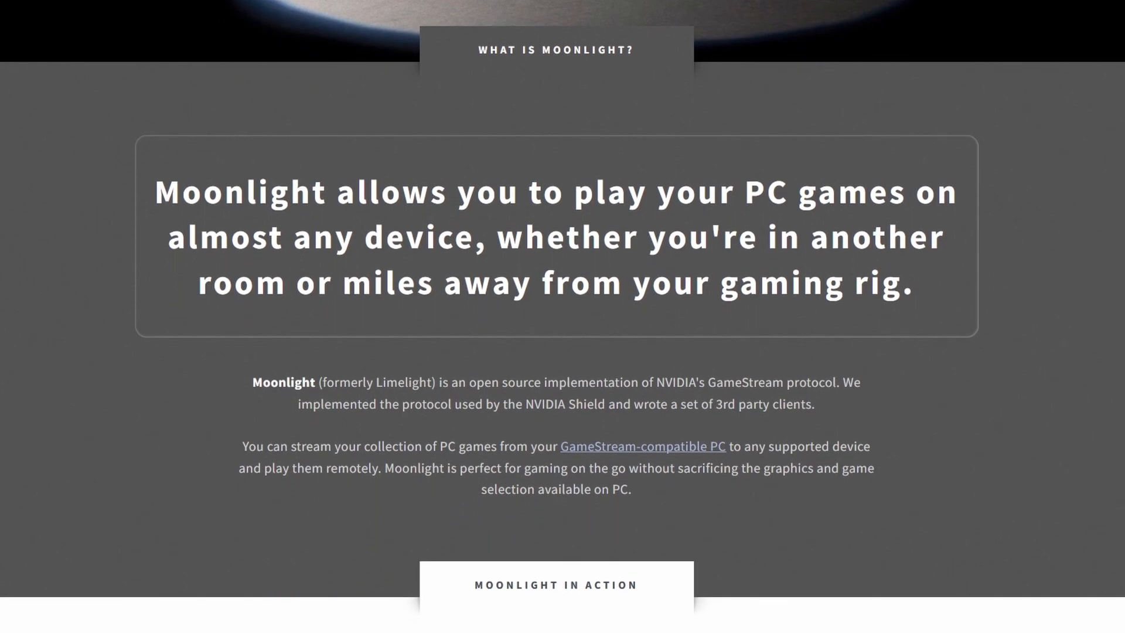
scroll(down, 3)
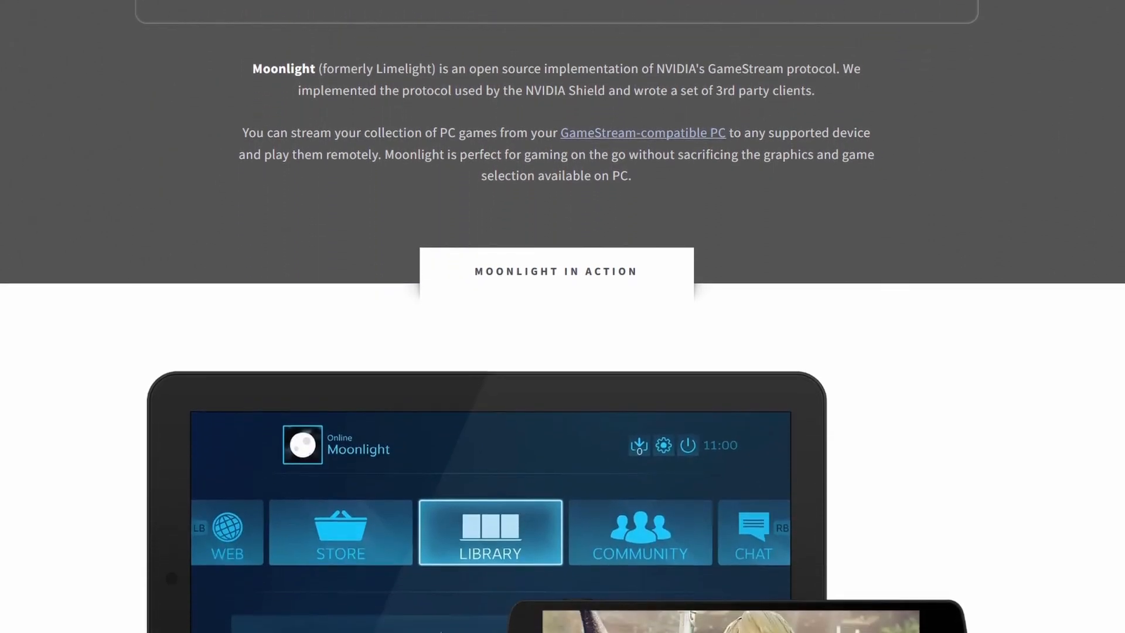
scroll(down, 3)
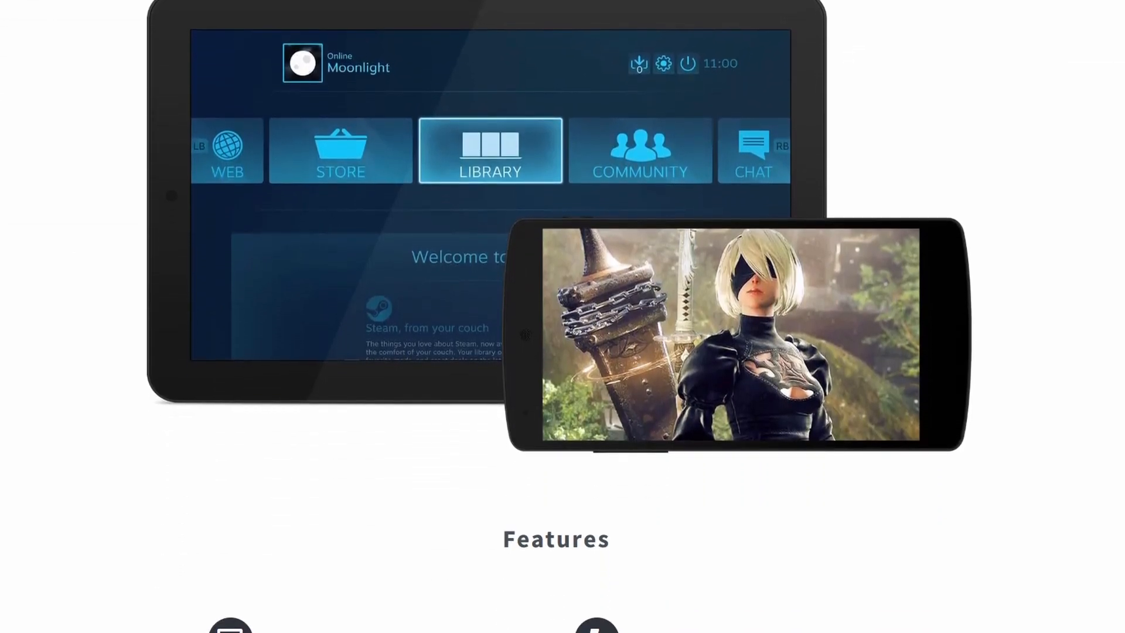
scroll(down, 3)
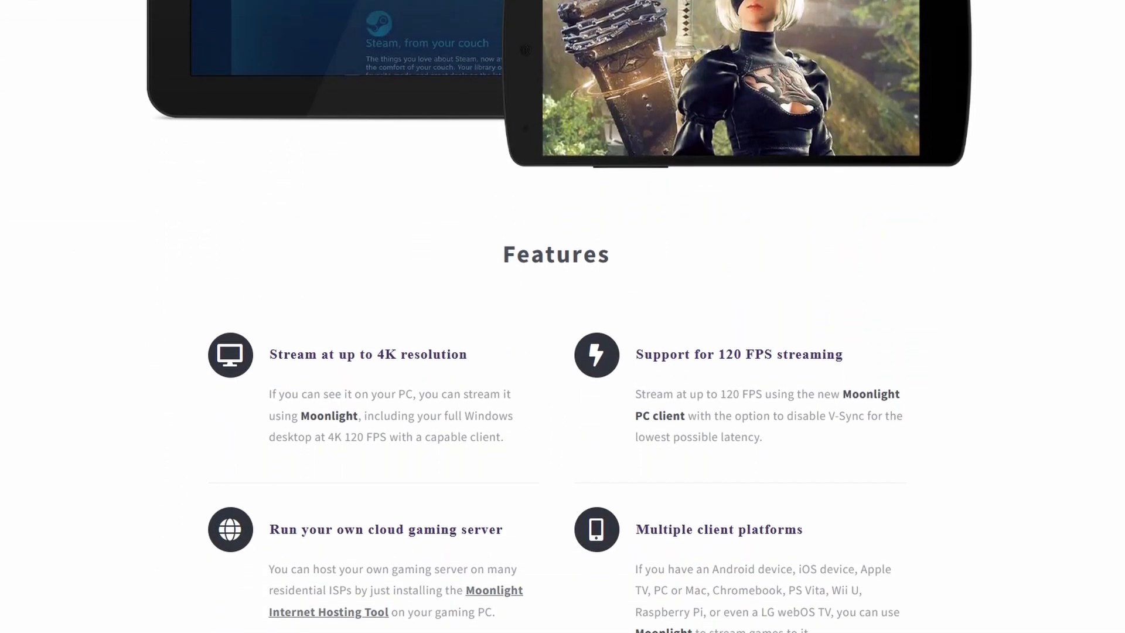
scroll(down, 3)
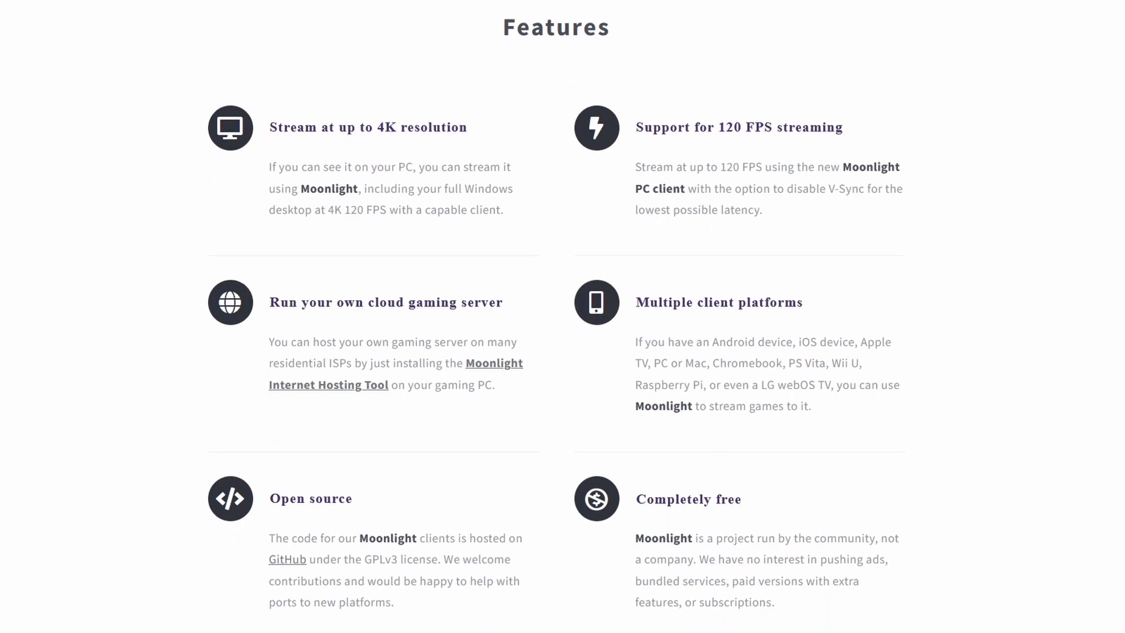
scroll(down, 3)
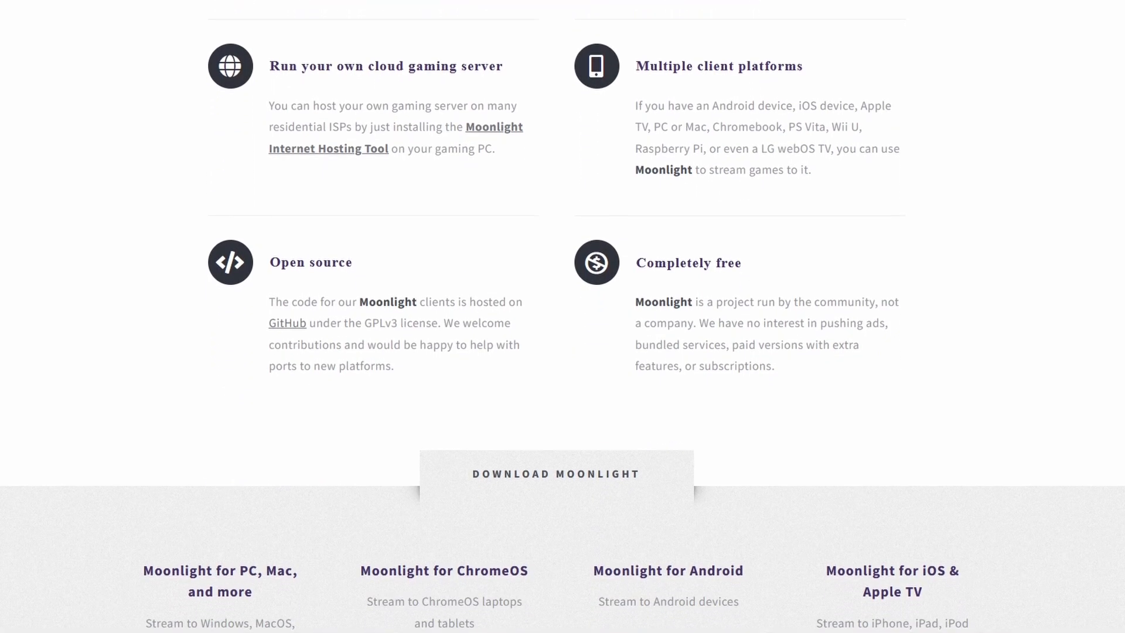
scroll(down, 3)
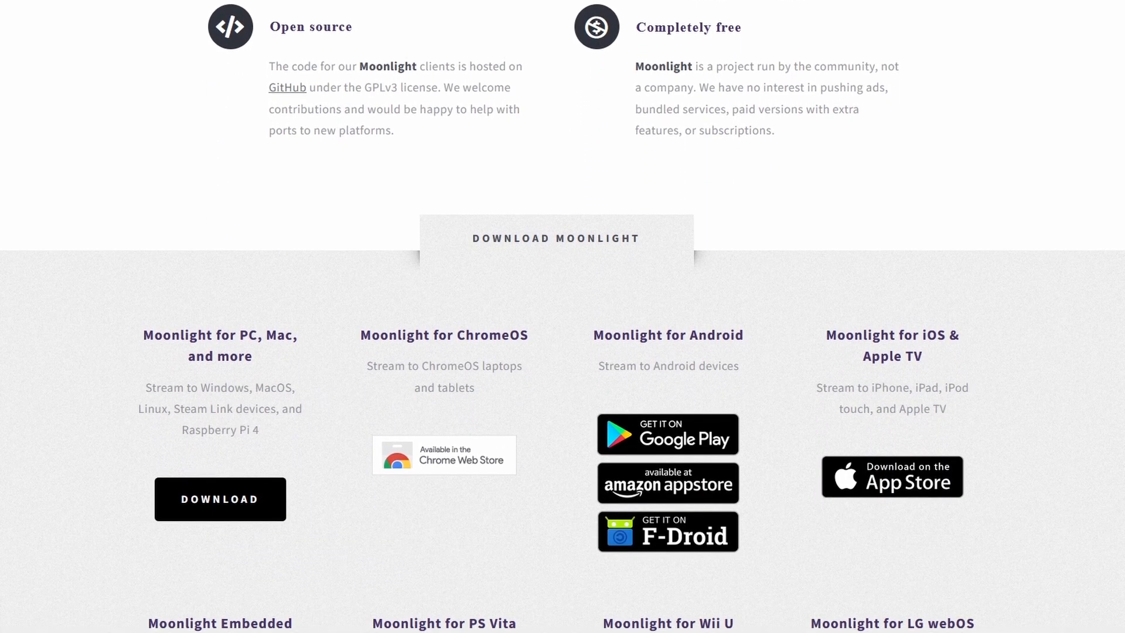
scroll(down, 3)
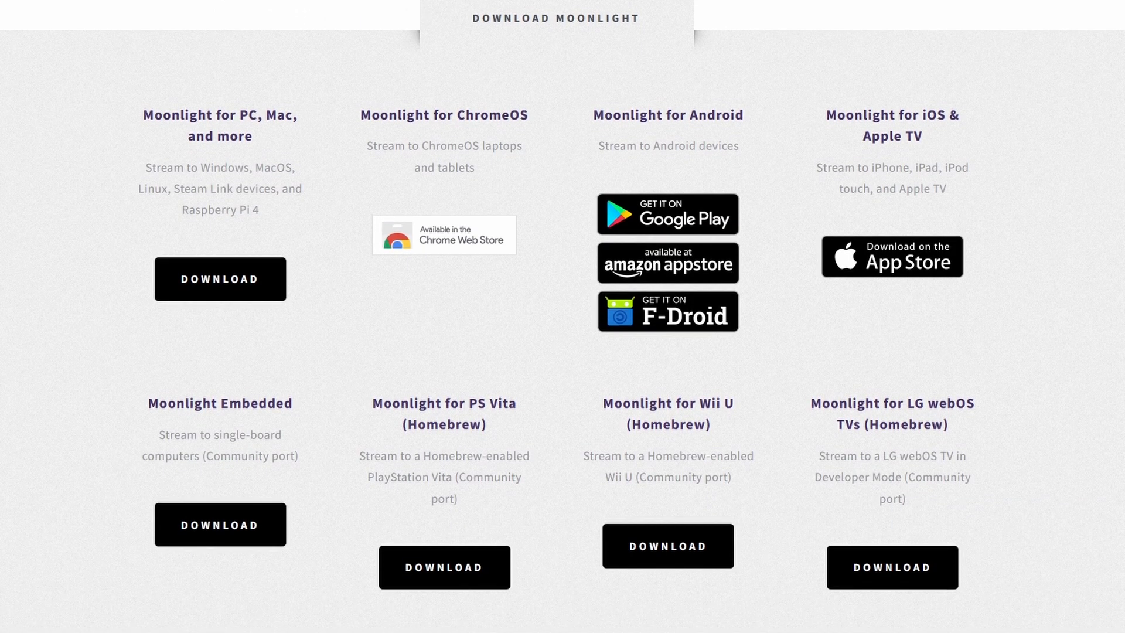
scroll(down, 3)
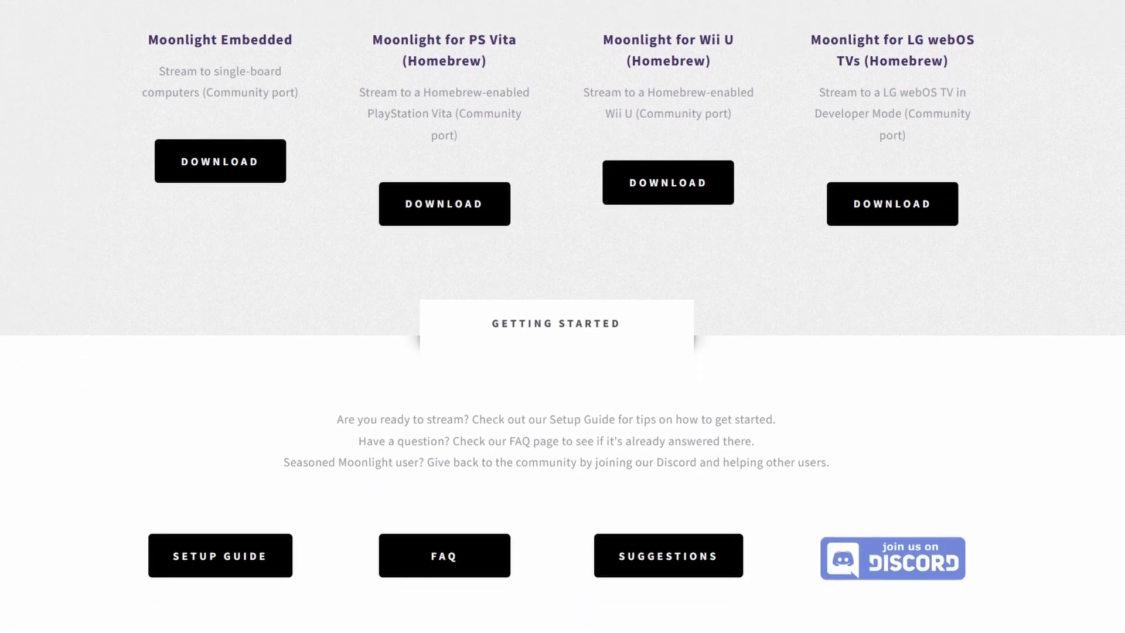
scroll(down, 3)
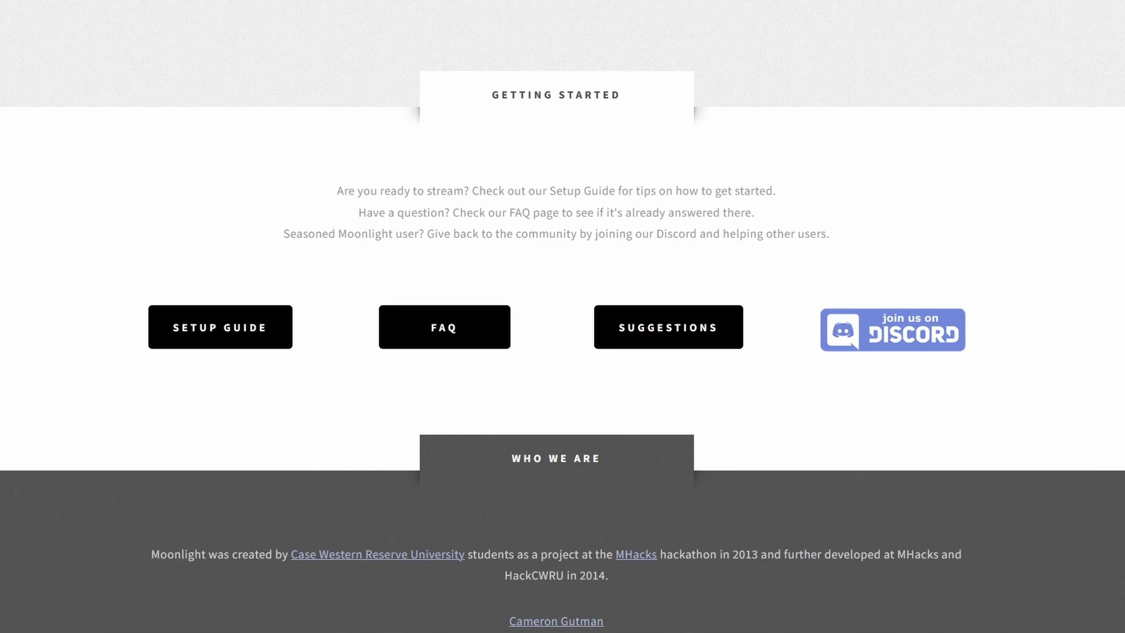
scroll(down, 3)
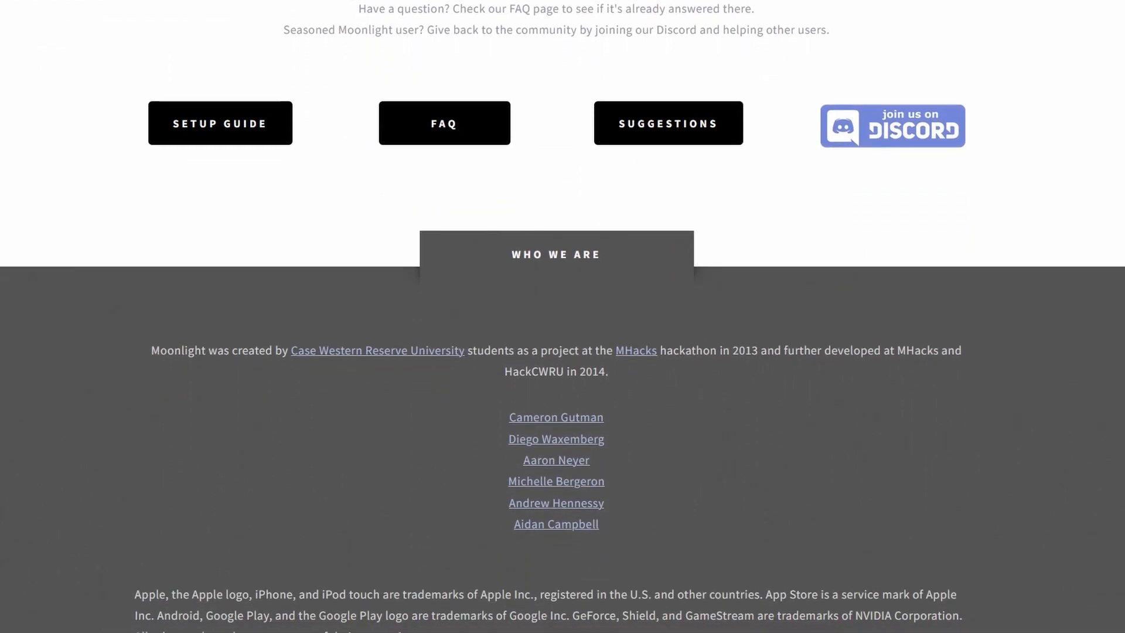
scroll(down, 3)
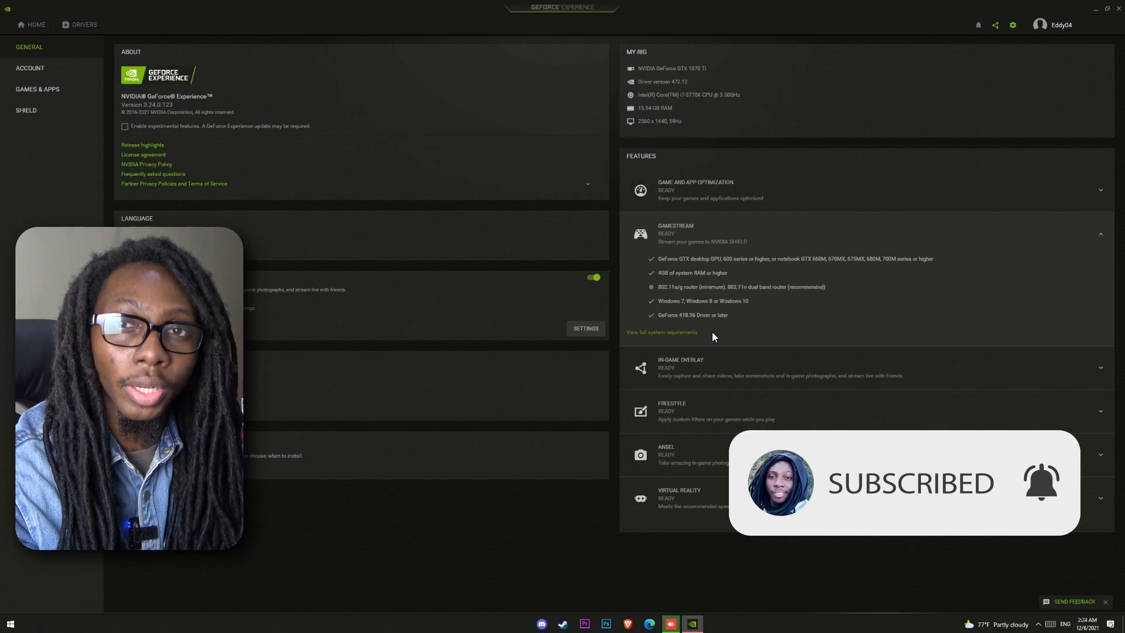
click(26, 111)
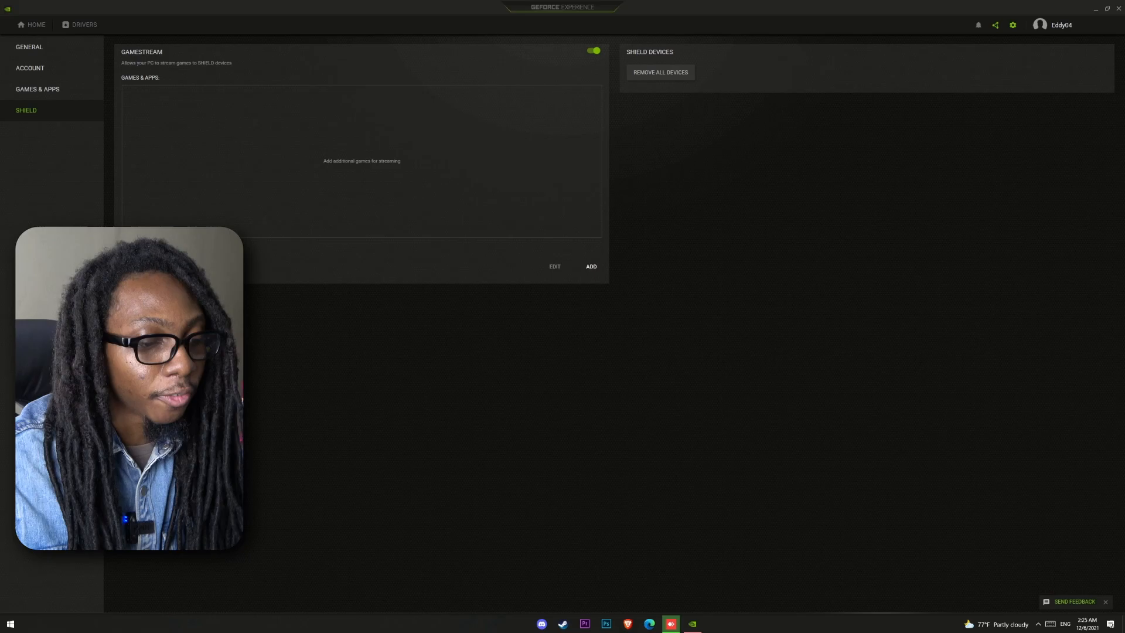
Launch Moonlight so its Computers screen lists the locked gaming PC
click(713, 623)
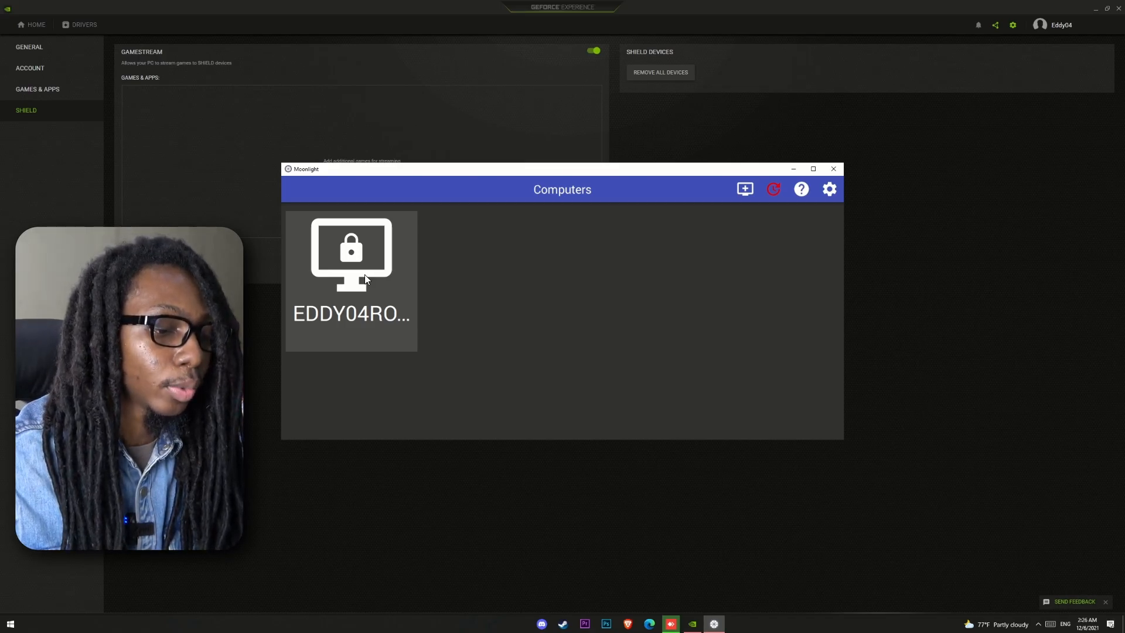
click(352, 263)
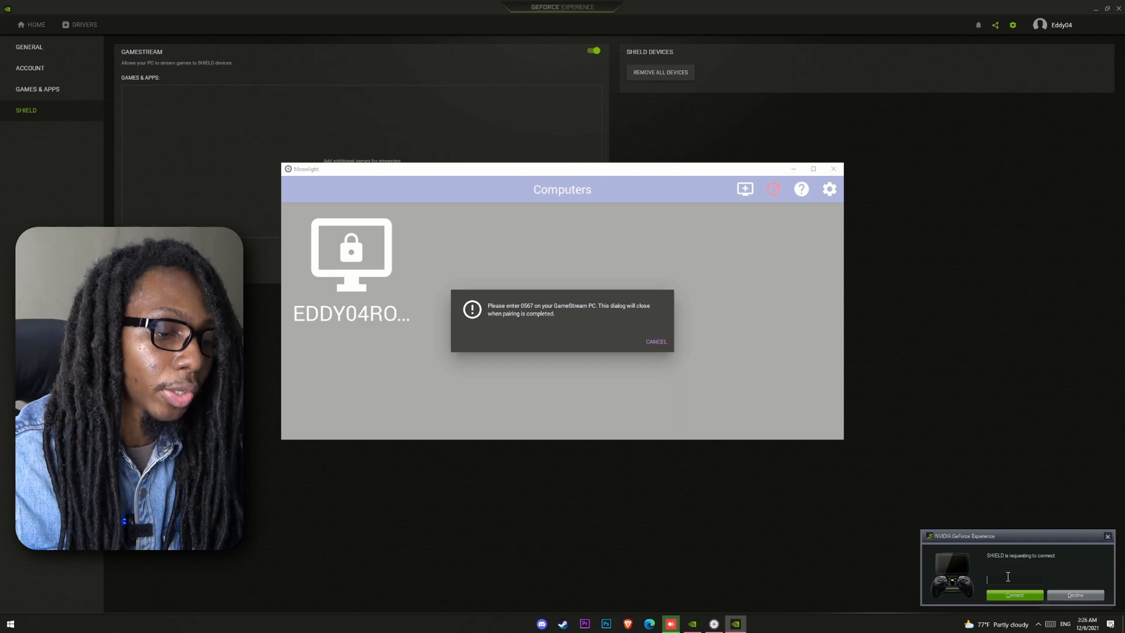
text(05)
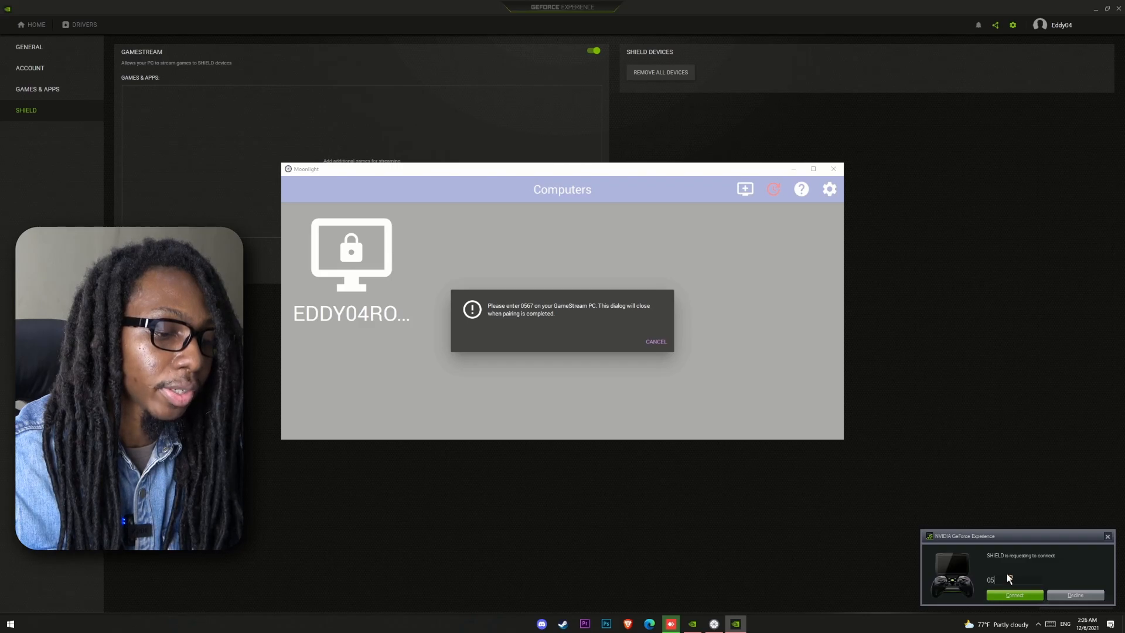